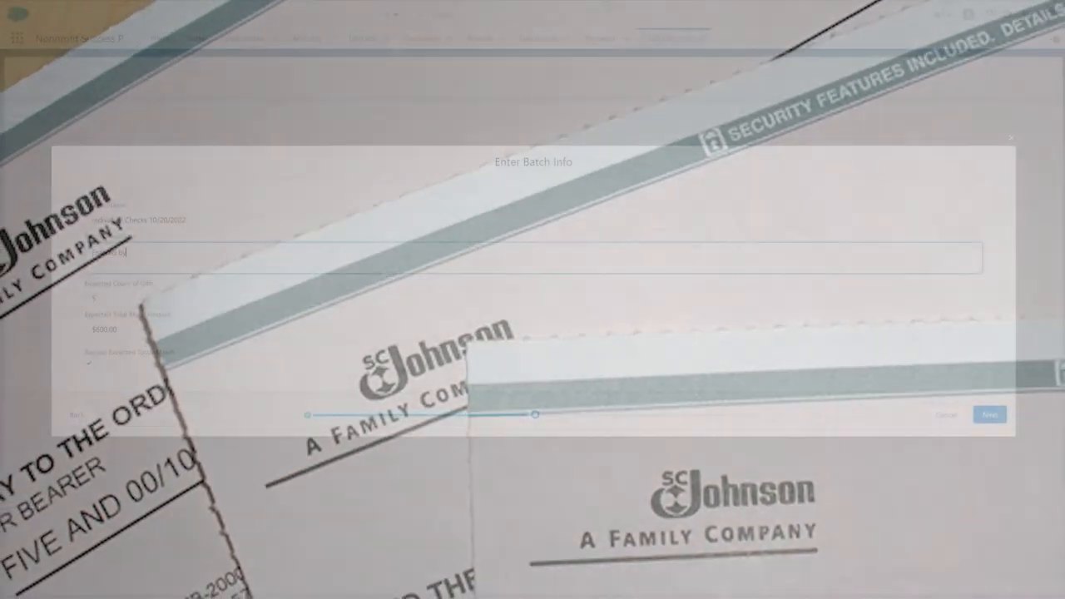
# - Enter the batch description 'Entered by Jasmine' and continue to the gift entry form
pyautogui.write('Entered by Jasmine')
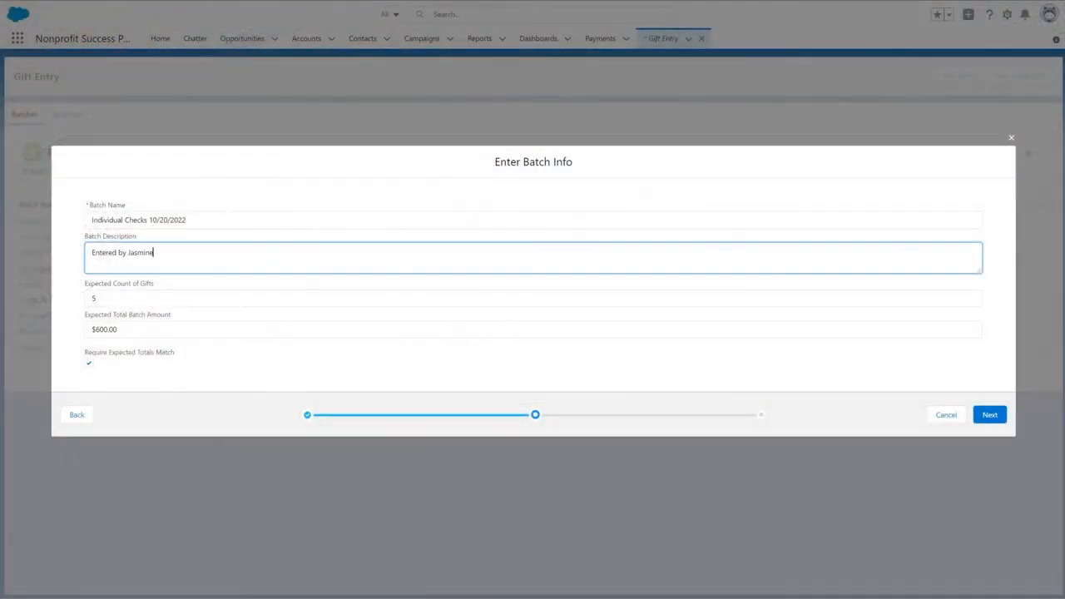
pyautogui.click(989, 414)
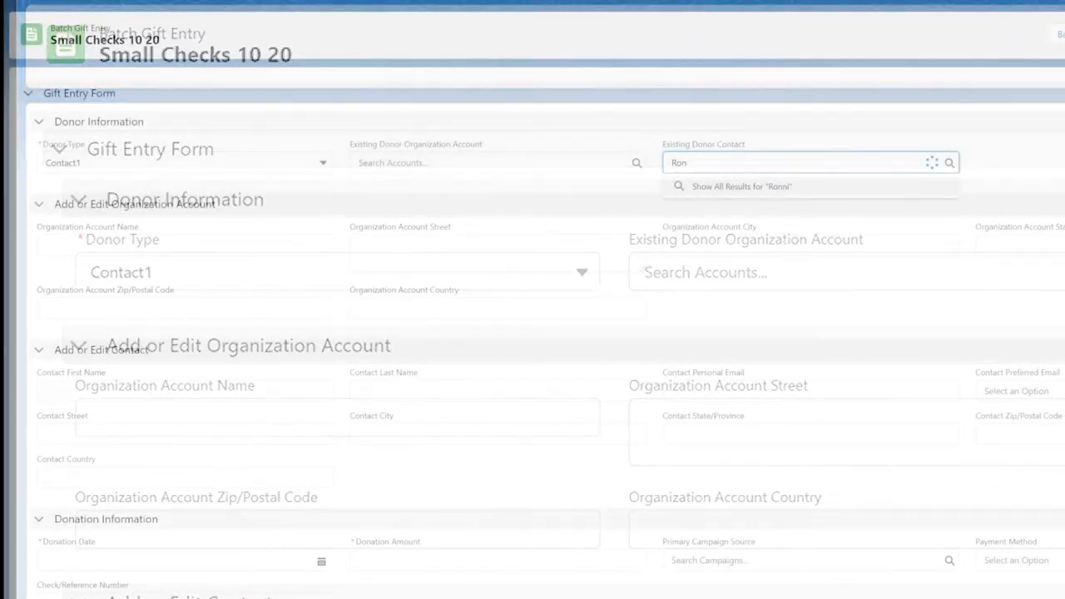
# - Search existing donor contacts for 'Robbie' and show all matching results
pyautogui.write('Robbie')
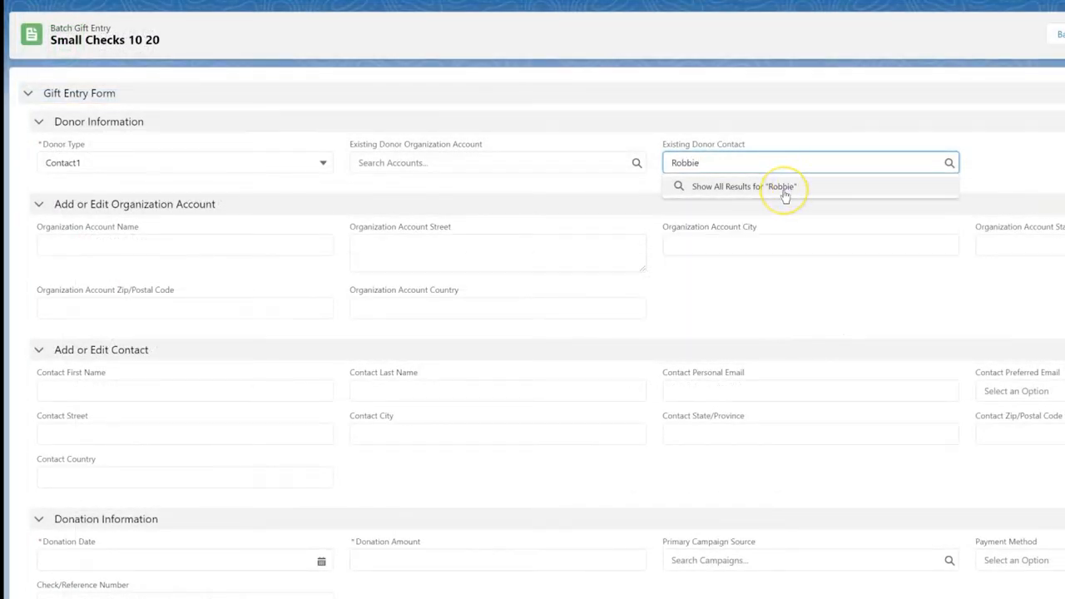
pyautogui.click(730, 185)
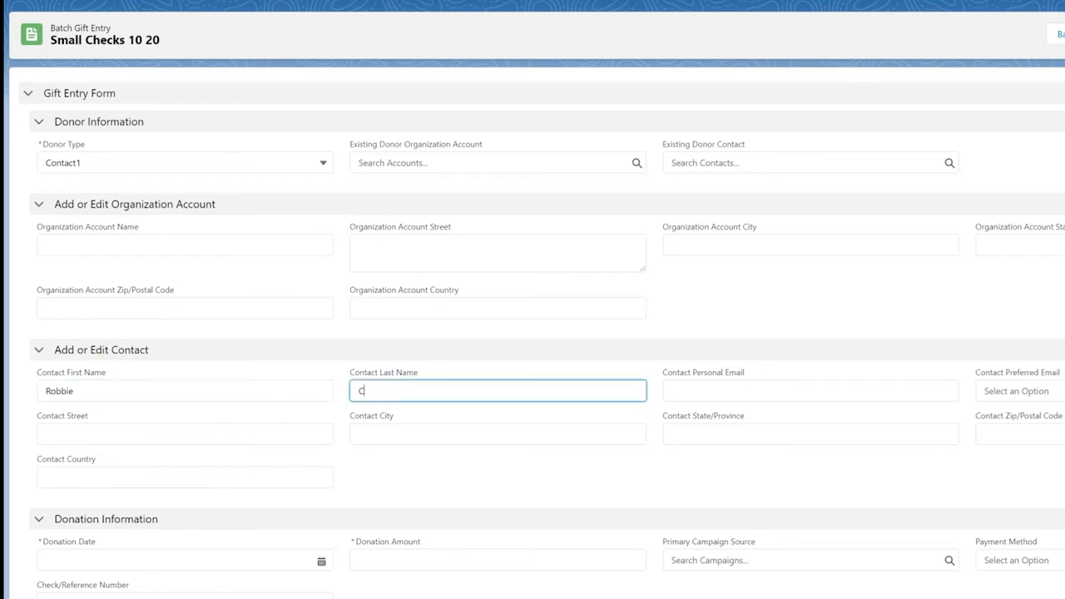
pyautogui.write('hase')
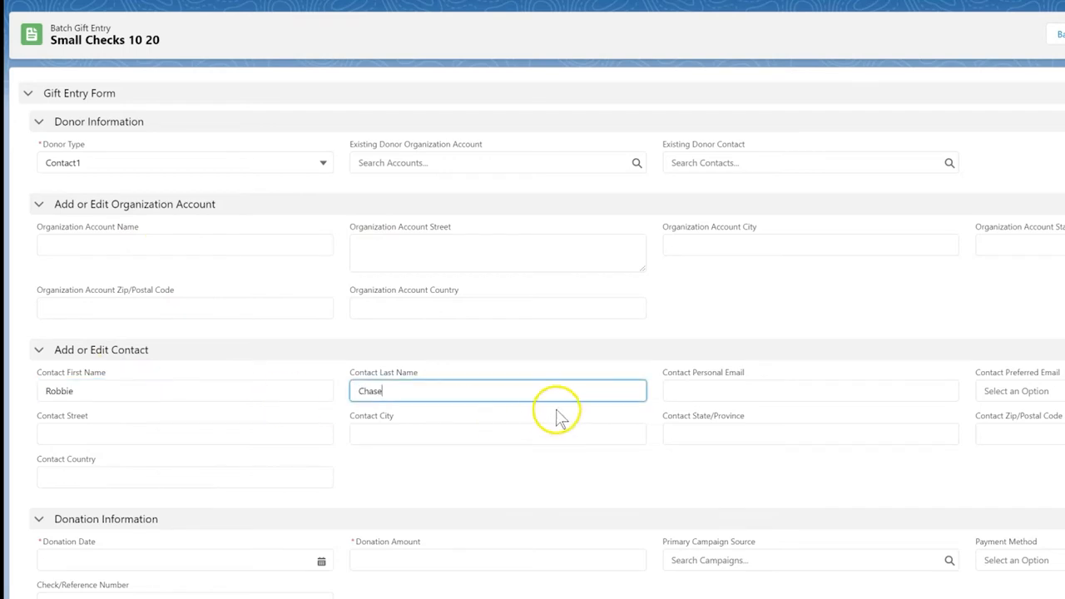
pyautogui.write('rchase@')
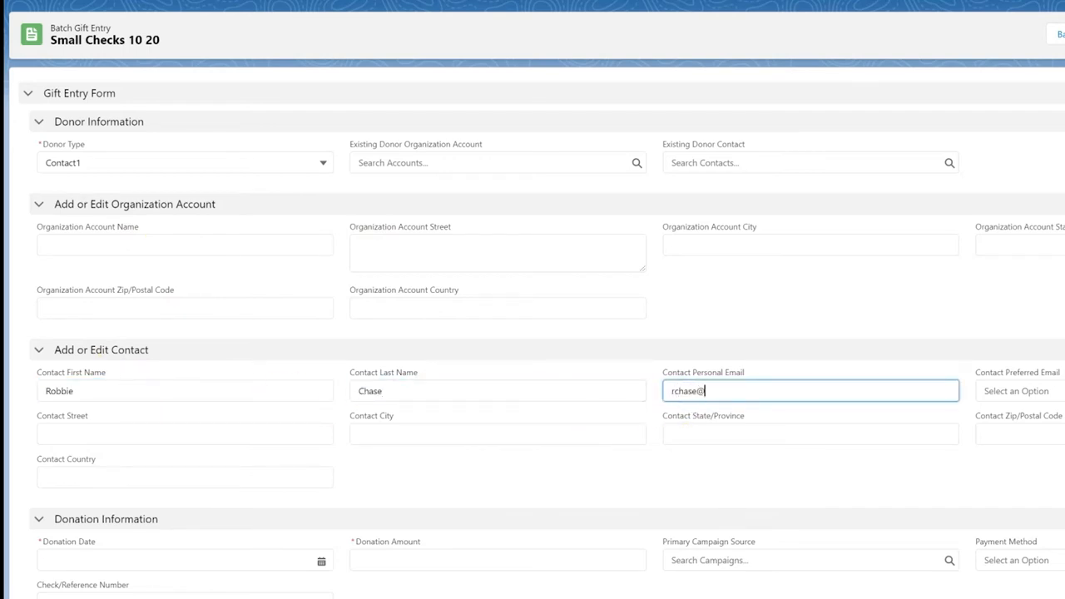
pyautogui.write('noemail.com')
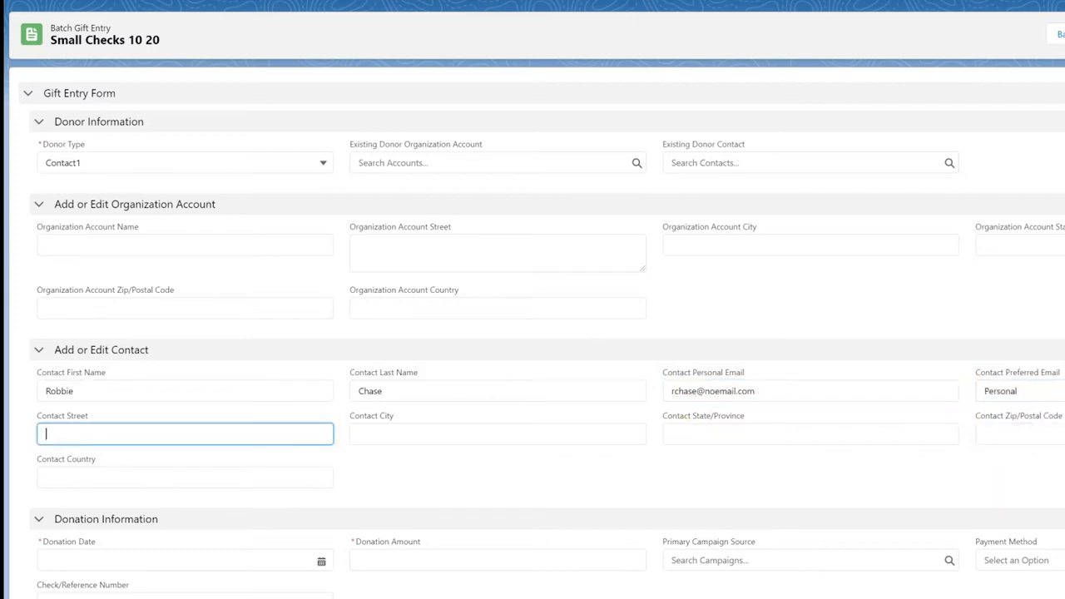
pyautogui.write('123 Fake Street')
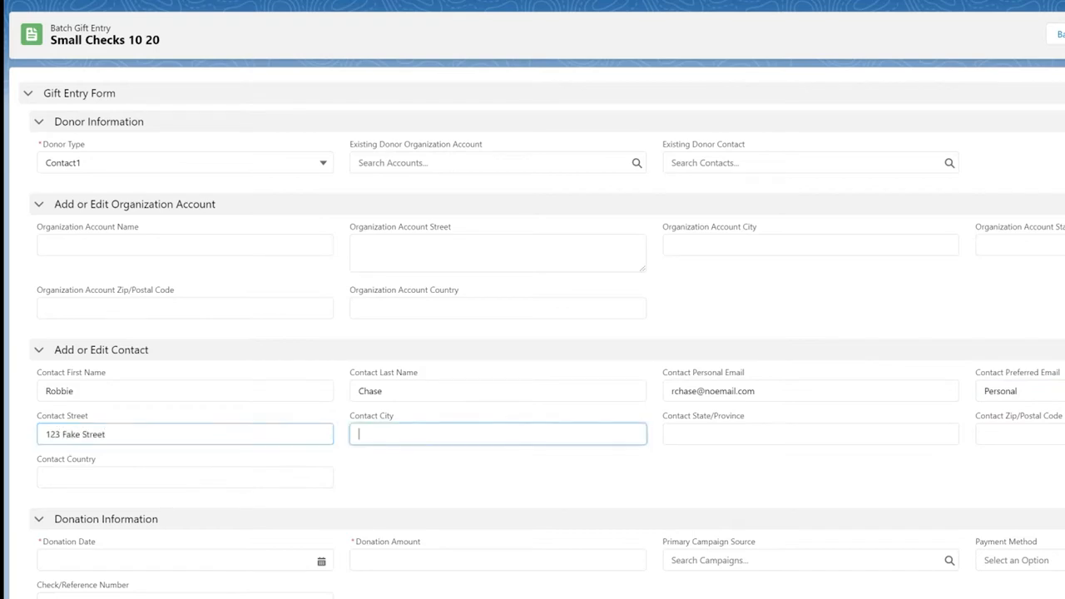
pyautogui.write('Springfield')
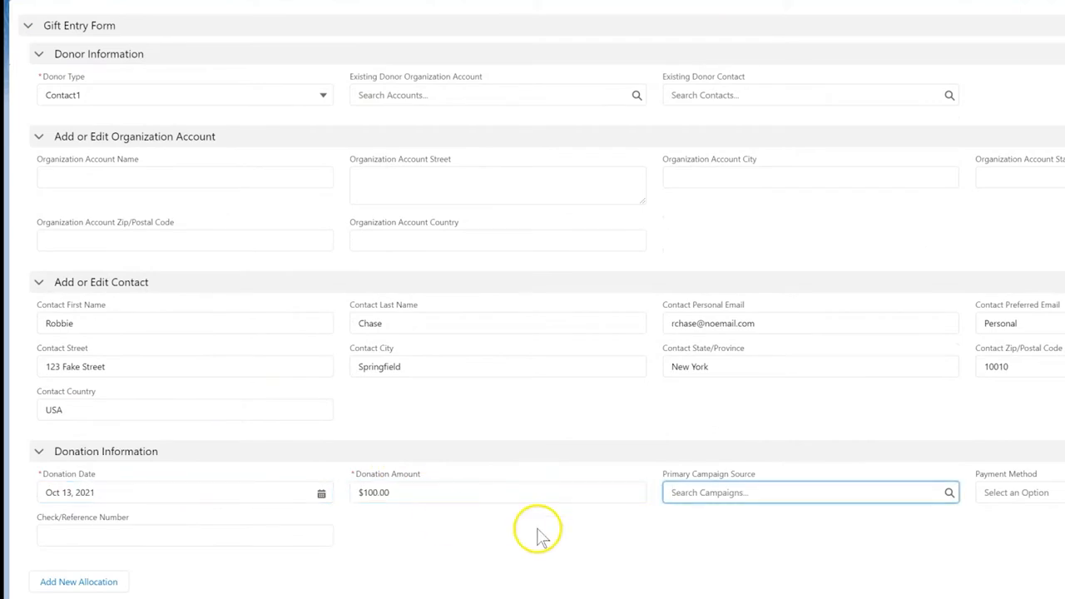
# - Scroll down the gift form toward the payment fields
pyautogui.scroll(-3)
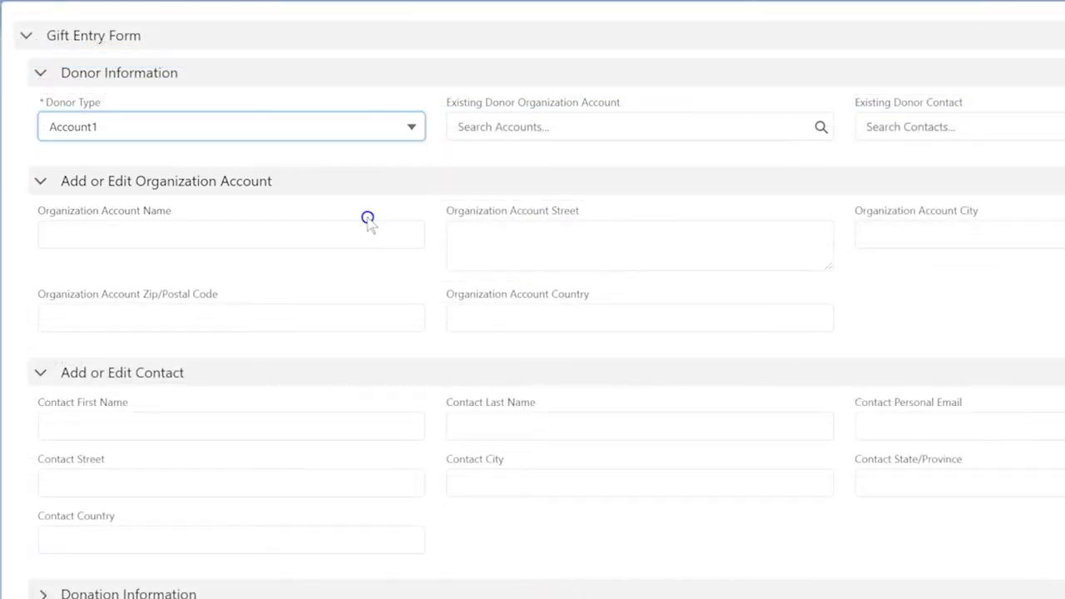
# - Search 'acme' and pick Acme Foundation as the donor organization
pyautogui.write('ac')
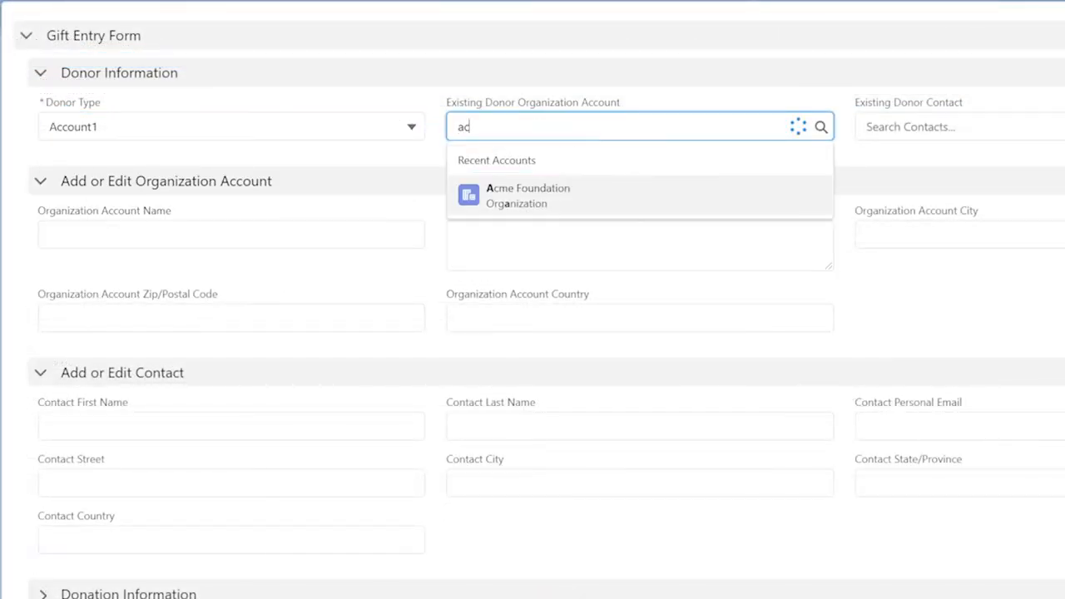
pyautogui.write('me')
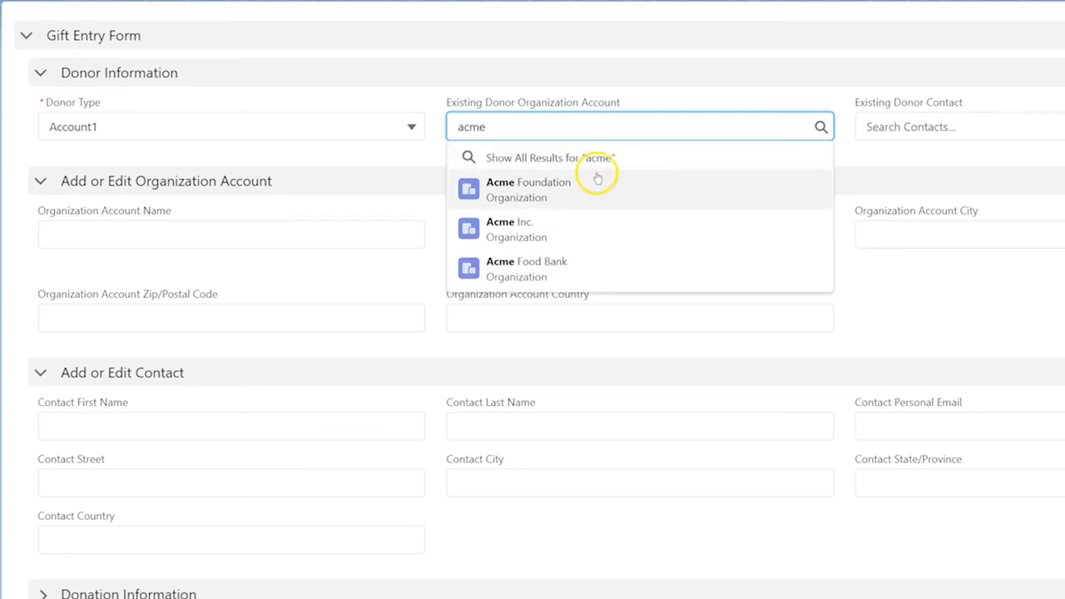
pyautogui.click(528, 189)
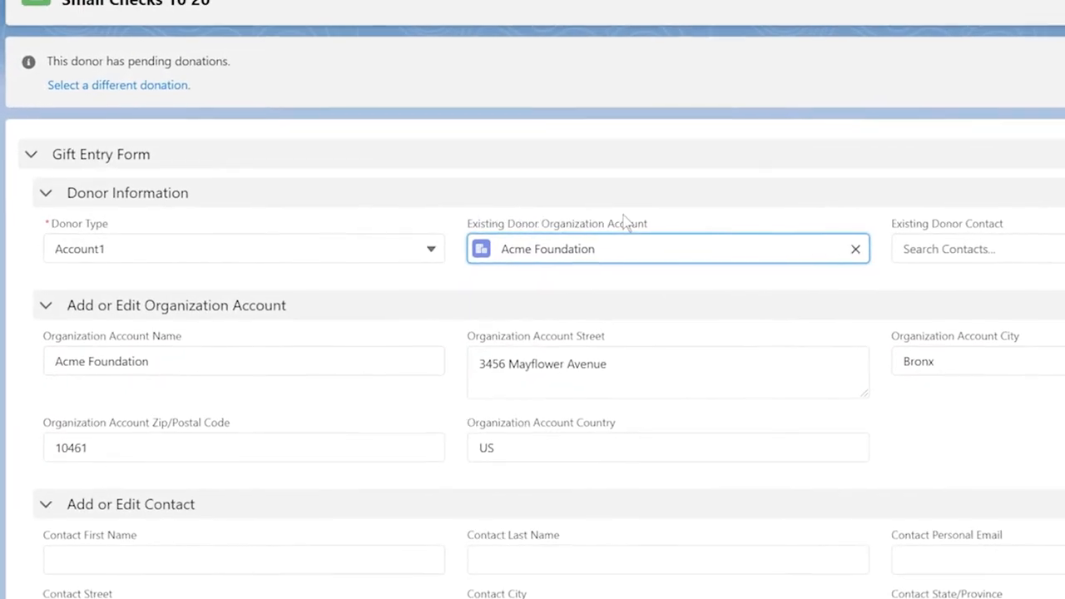
# - Review Acme Foundation's pending donations at the top of the form
pyautogui.scroll(3)
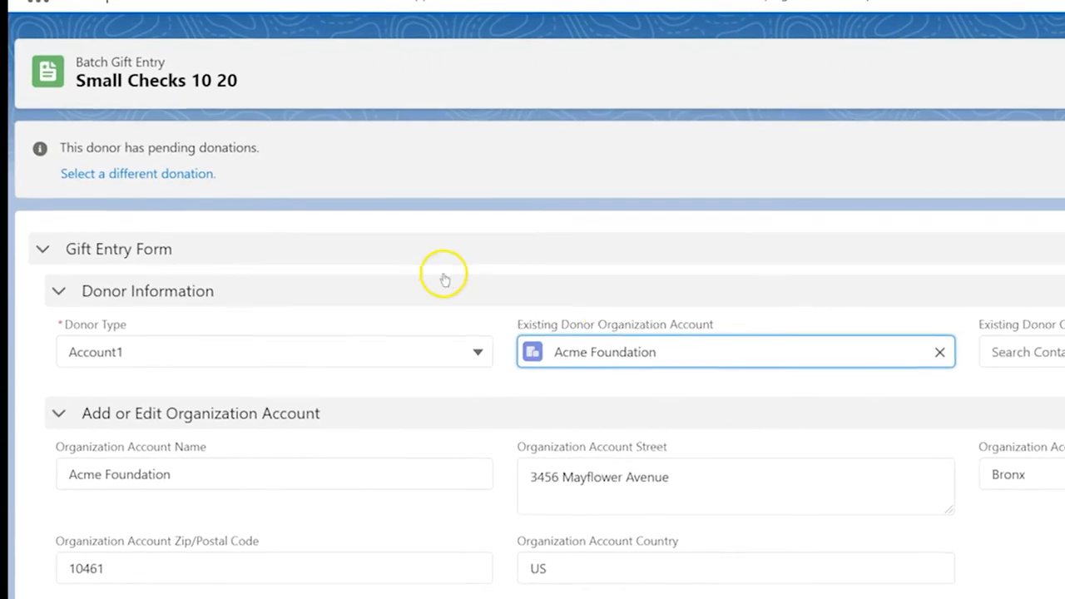
pyautogui.scroll(3)
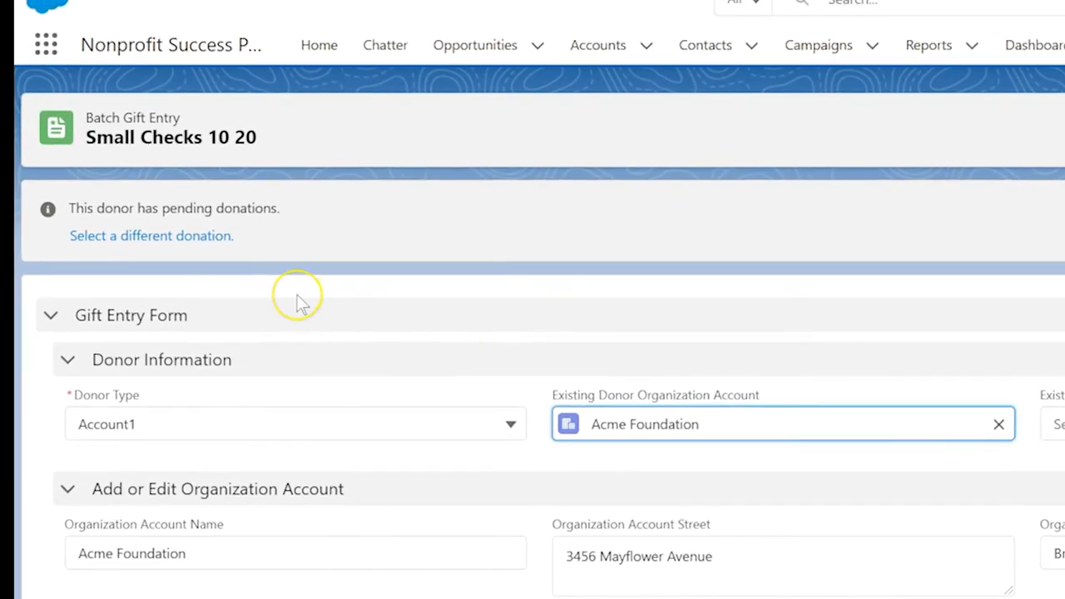
pyautogui.moveTo(275, 274)
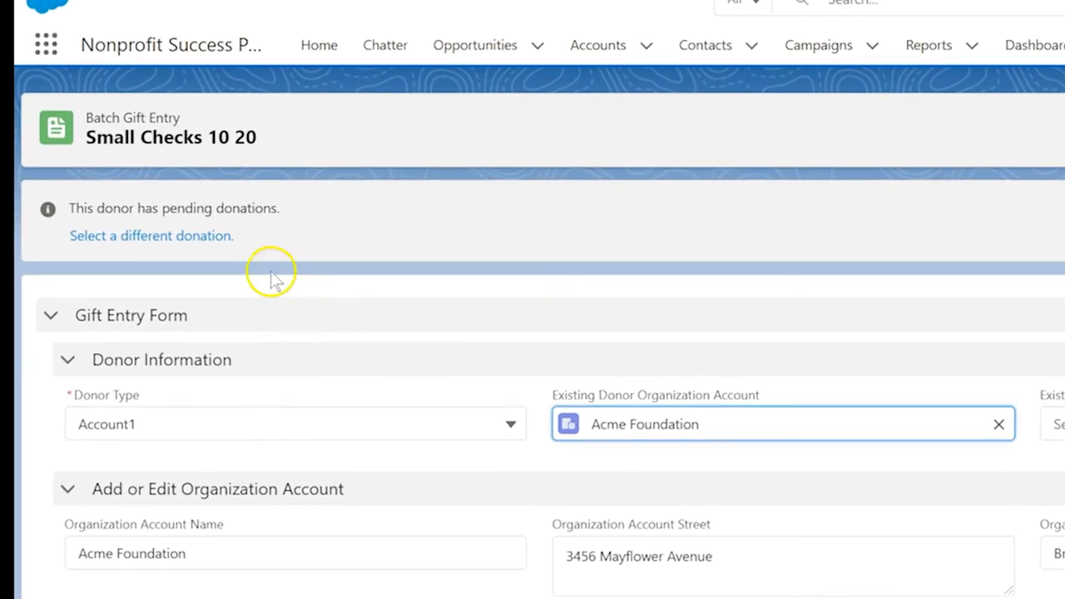
pyautogui.click(150, 236)
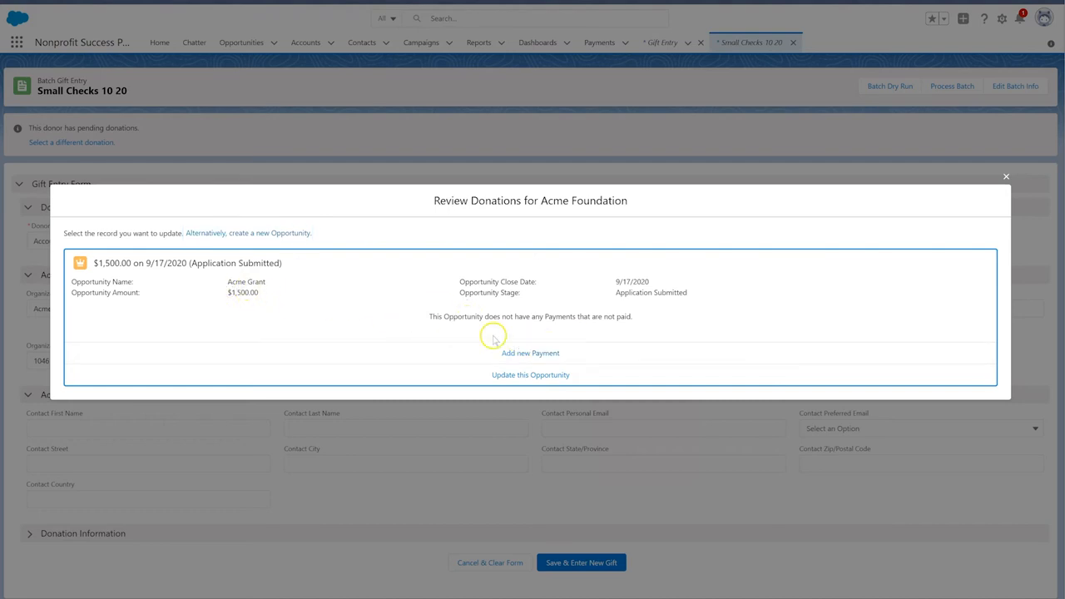
# - Add a new payment under the Acme Grant opportunity
pyautogui.click(530, 352)
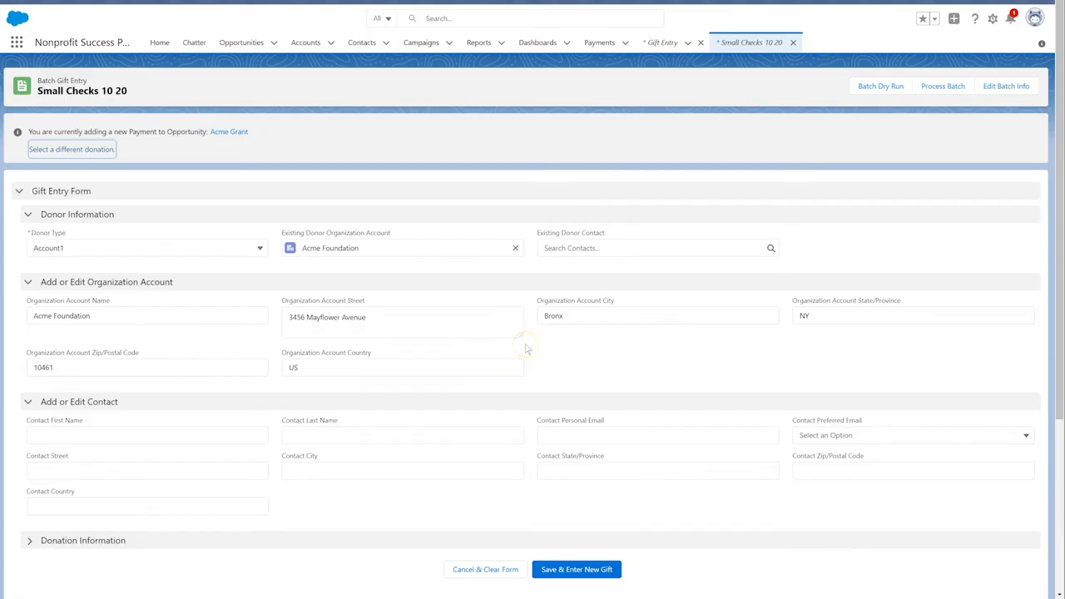
pyautogui.moveTo(200, 423)
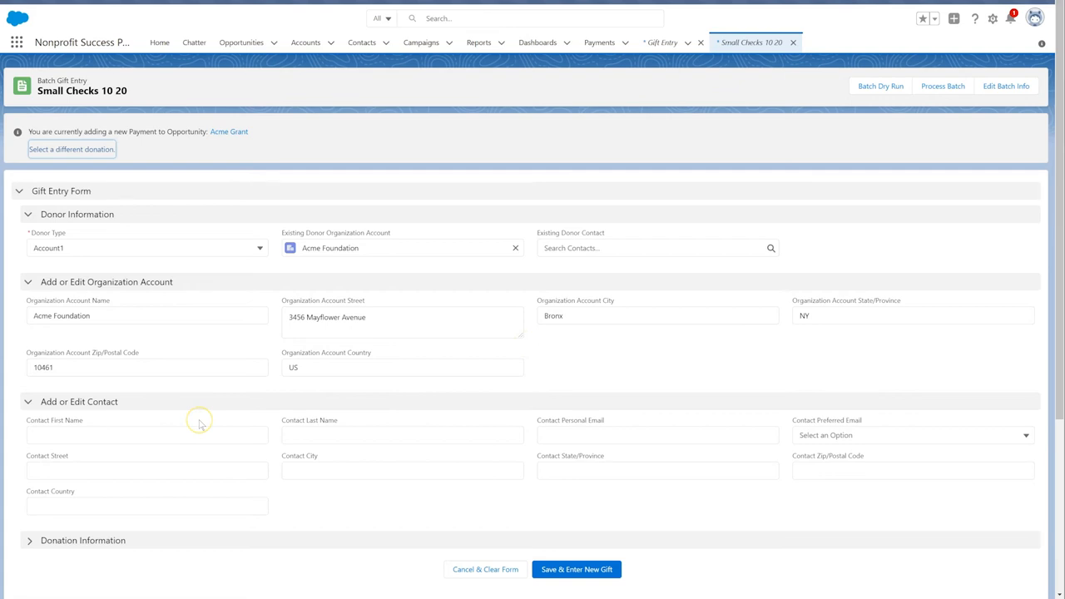
# - Set Annual Appeal as campaign source and save the Acme Foundation payment to the batch
pyautogui.scroll(-3)
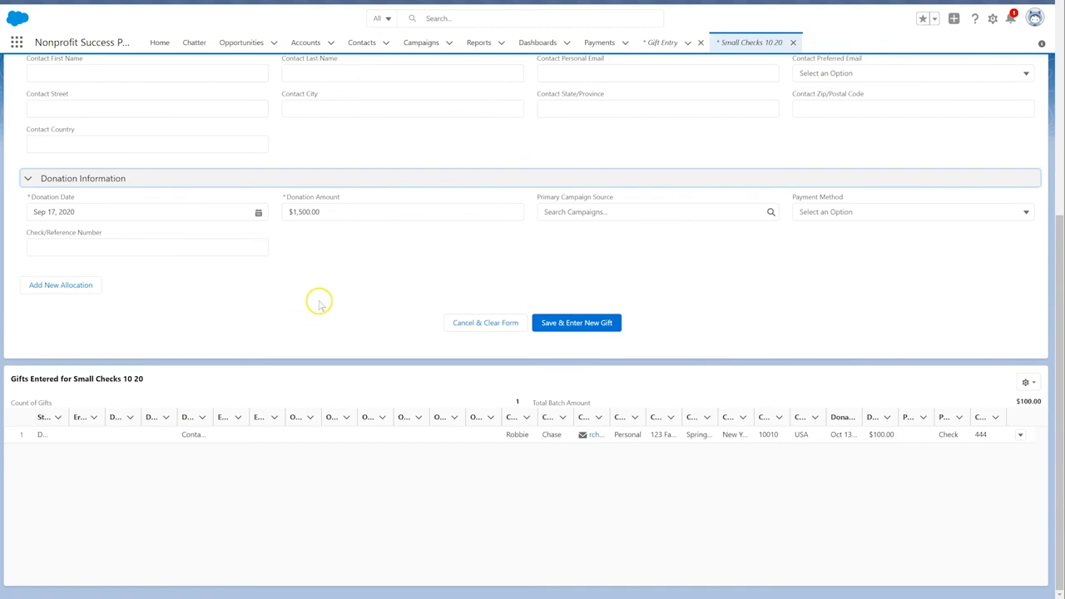
pyautogui.click(658, 211)
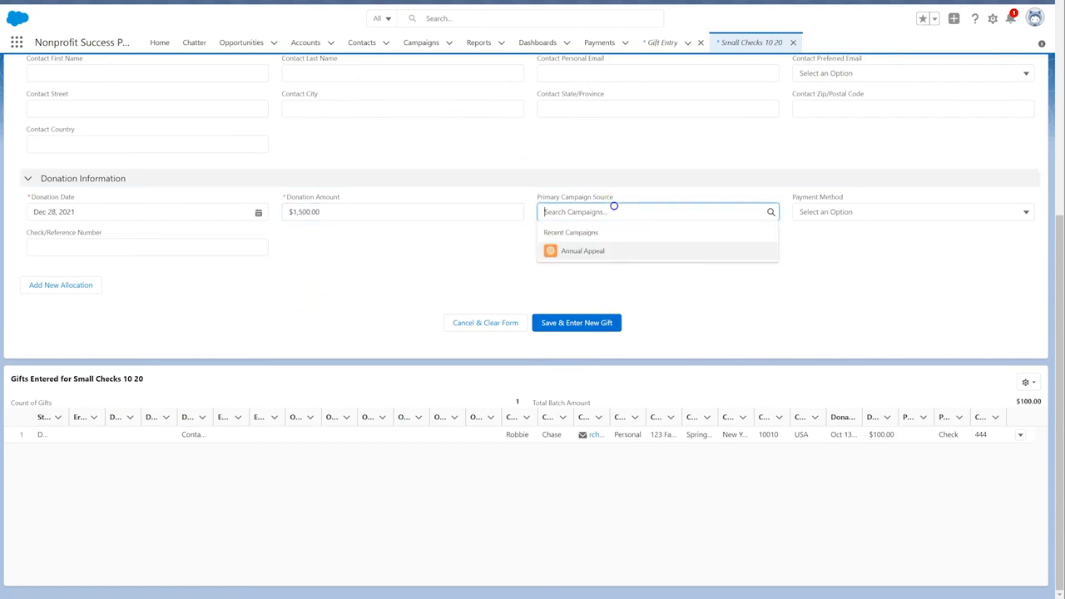
pyautogui.click(583, 250)
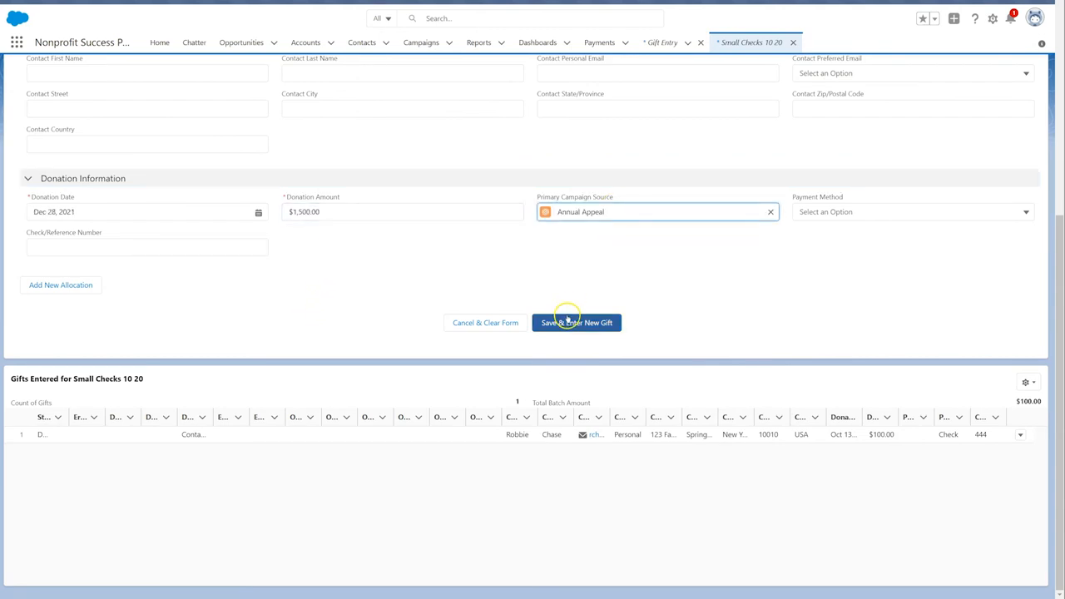
pyautogui.click(576, 323)
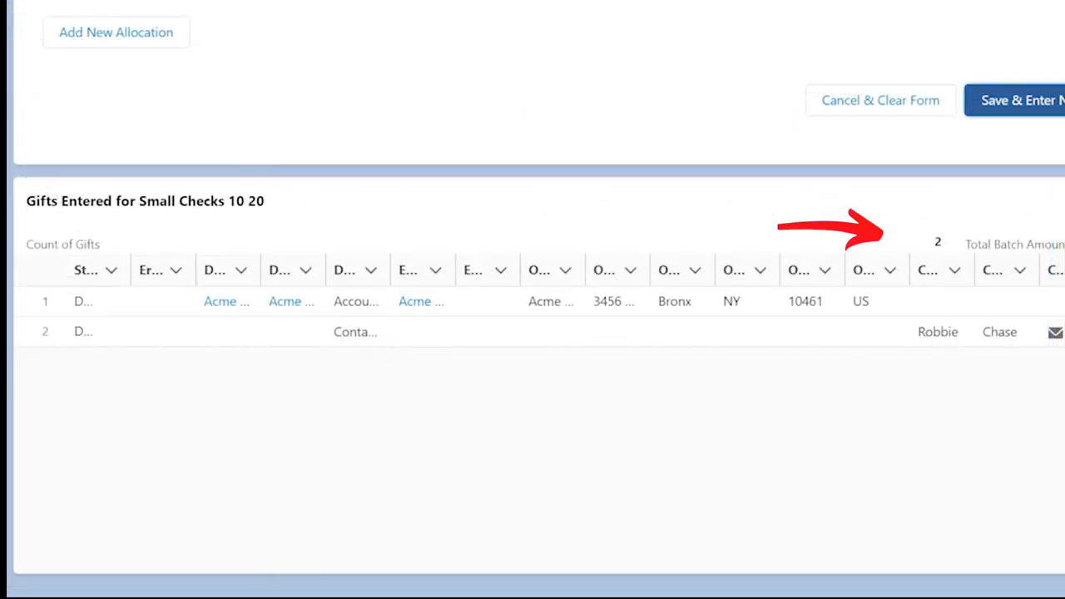
pyautogui.moveTo(841, 100)
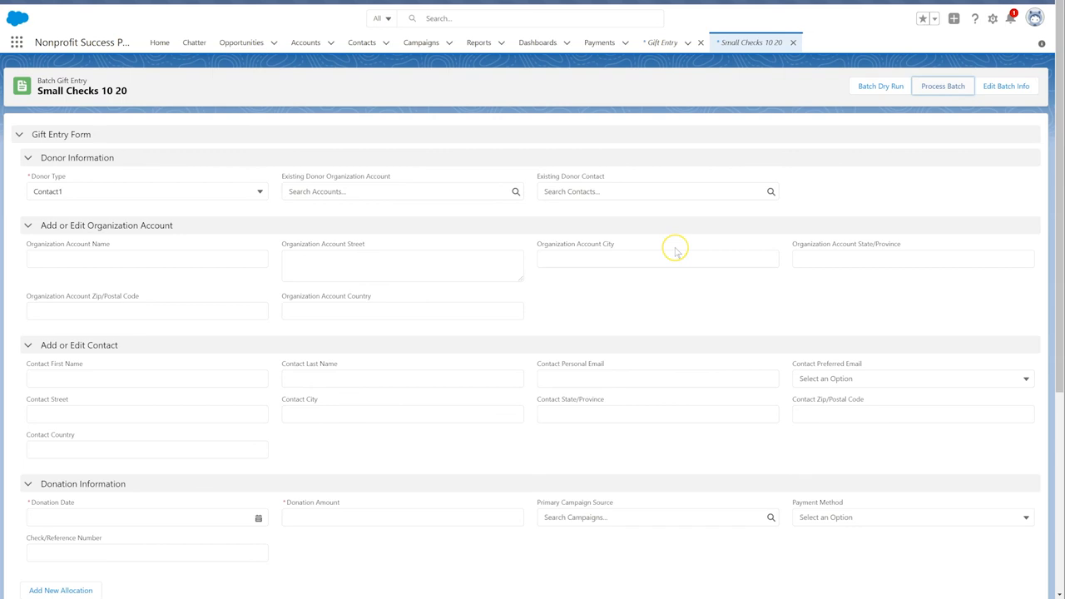
# - Process the Small Checks 10 20 batch with its two gifts
pyautogui.click(942, 86)
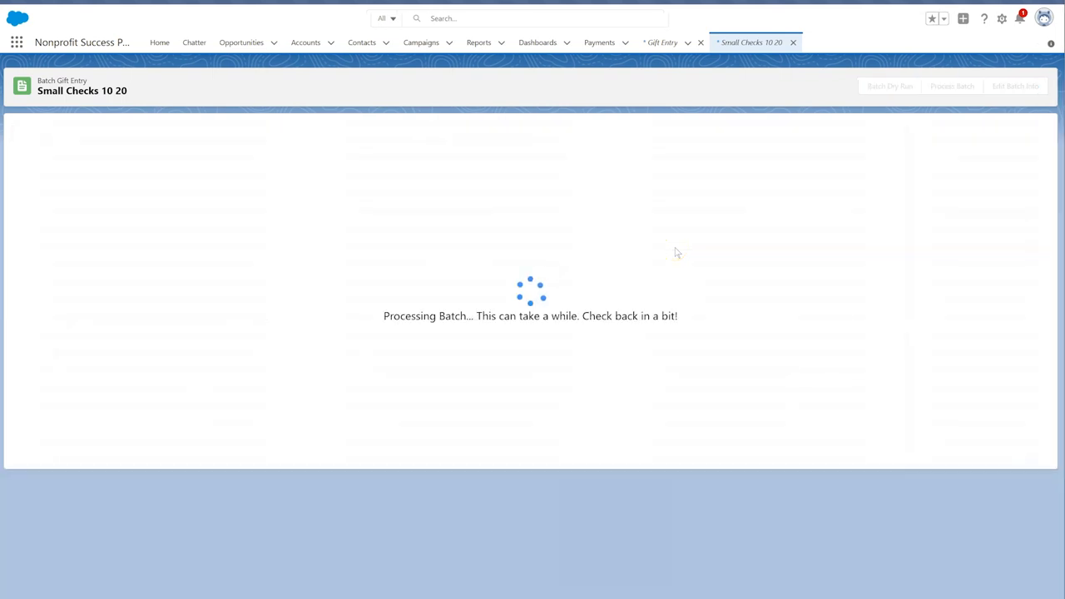